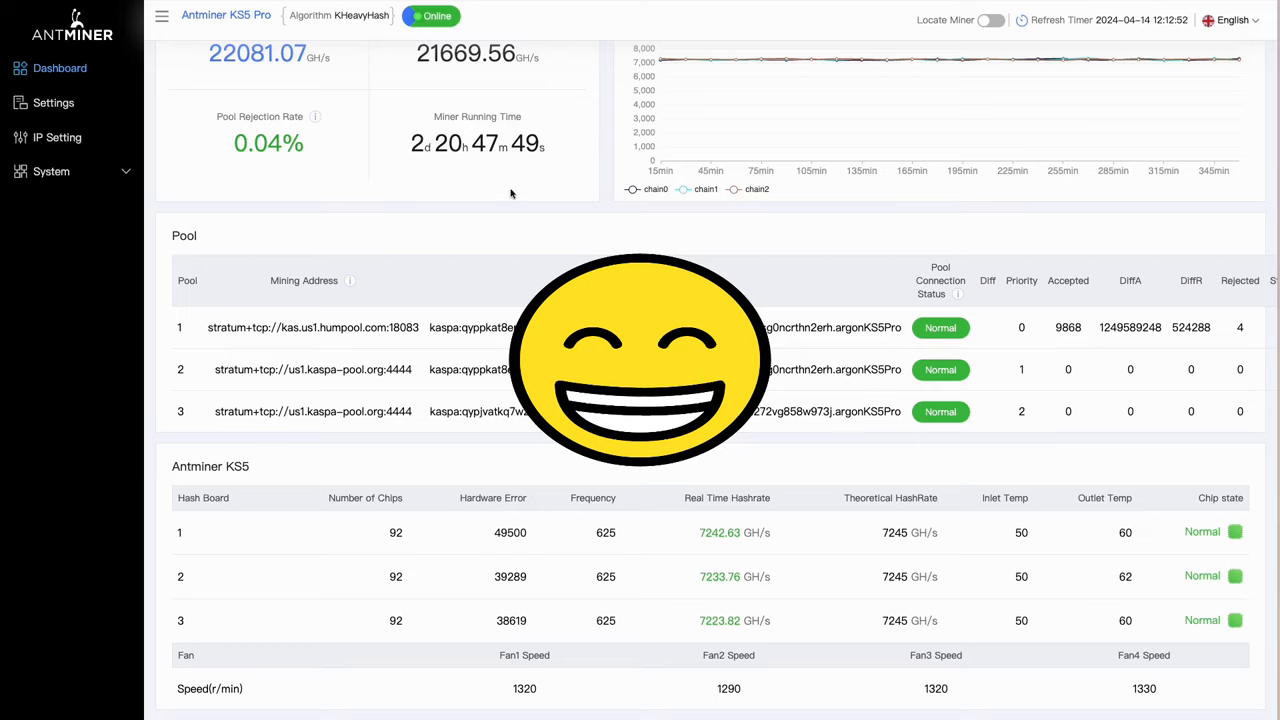
- Highlight the average total hashrate figure on the KS5 Pro dashboard before moving to HumPool
scroll("up", 3)
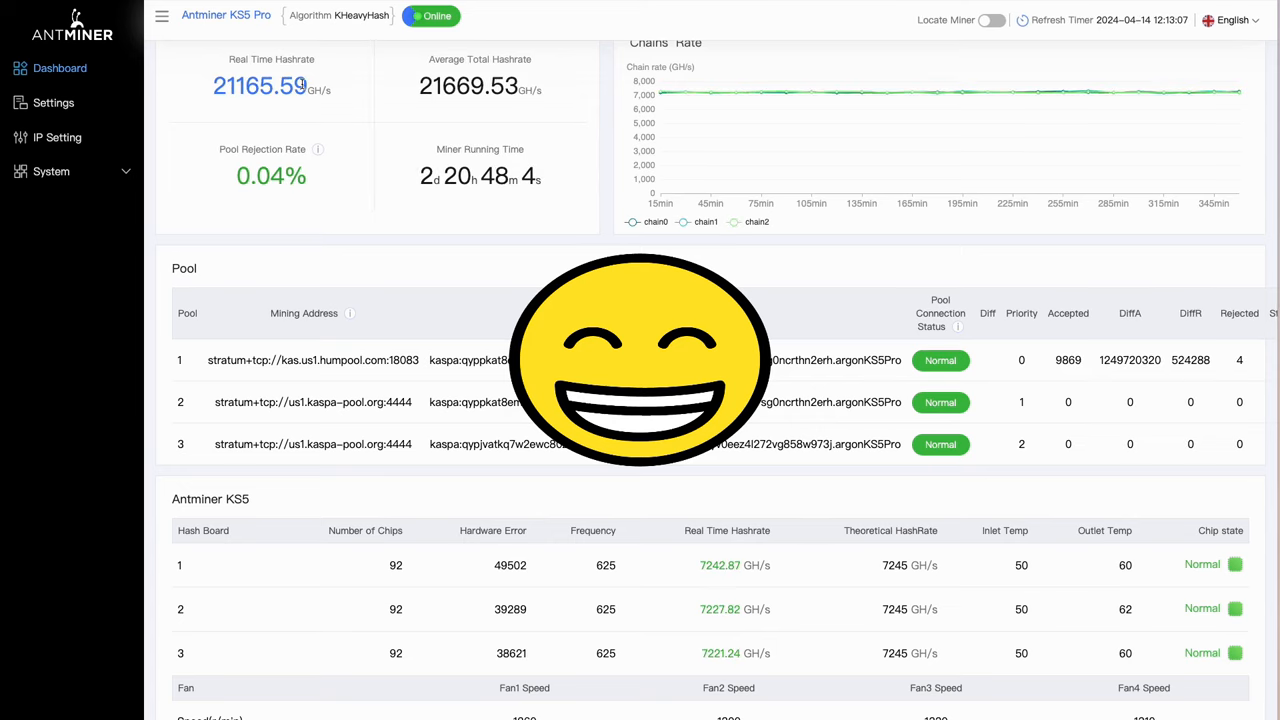
mouse_move(372, 104)
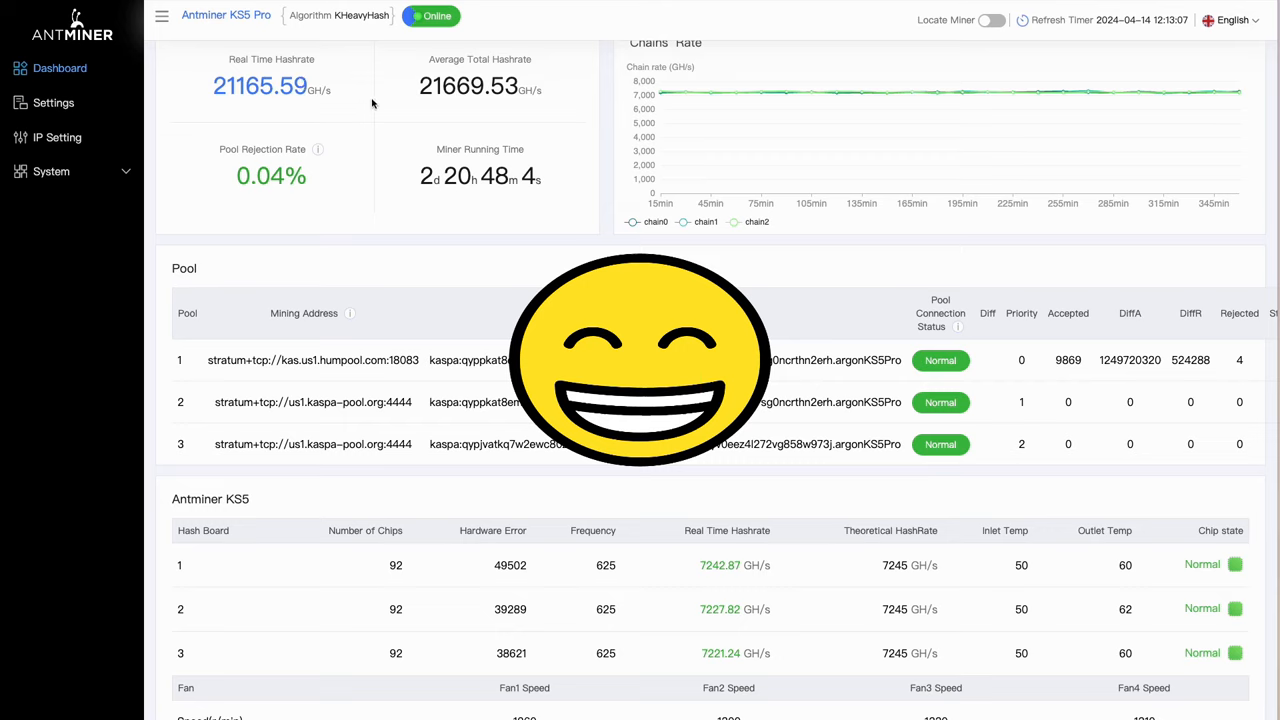
double_click(468, 84)
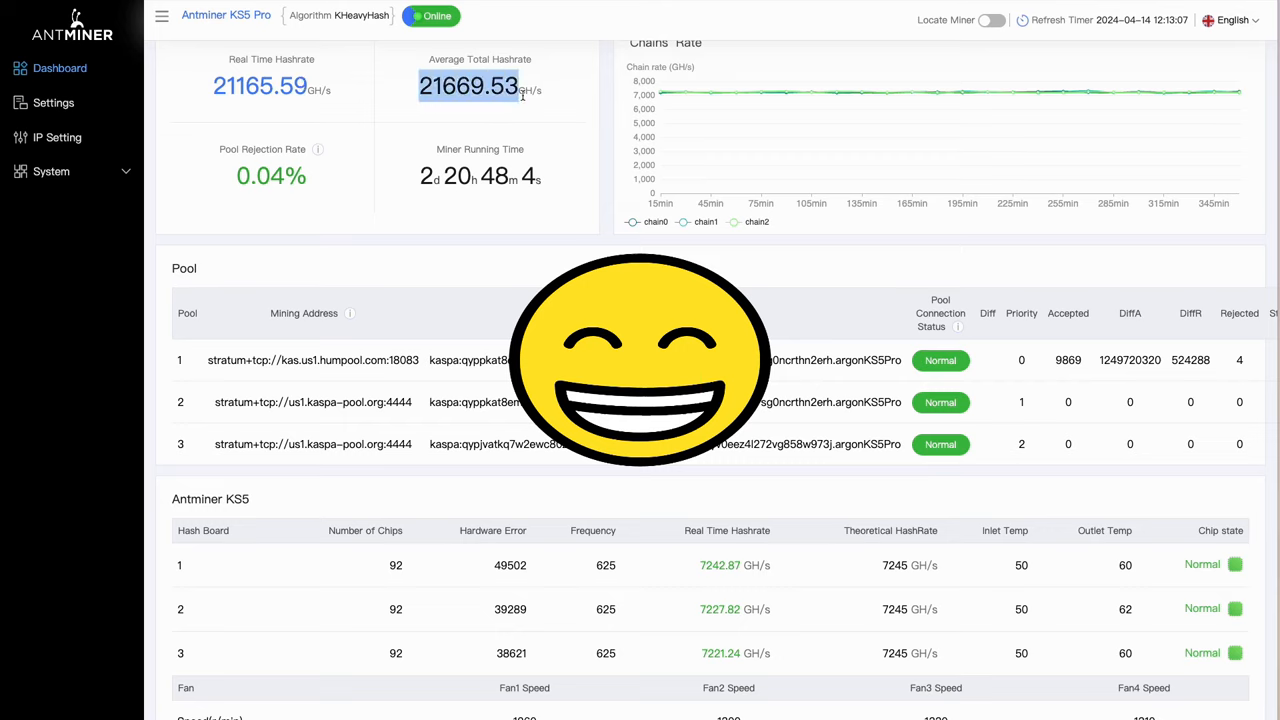
mouse_move(530, 118)
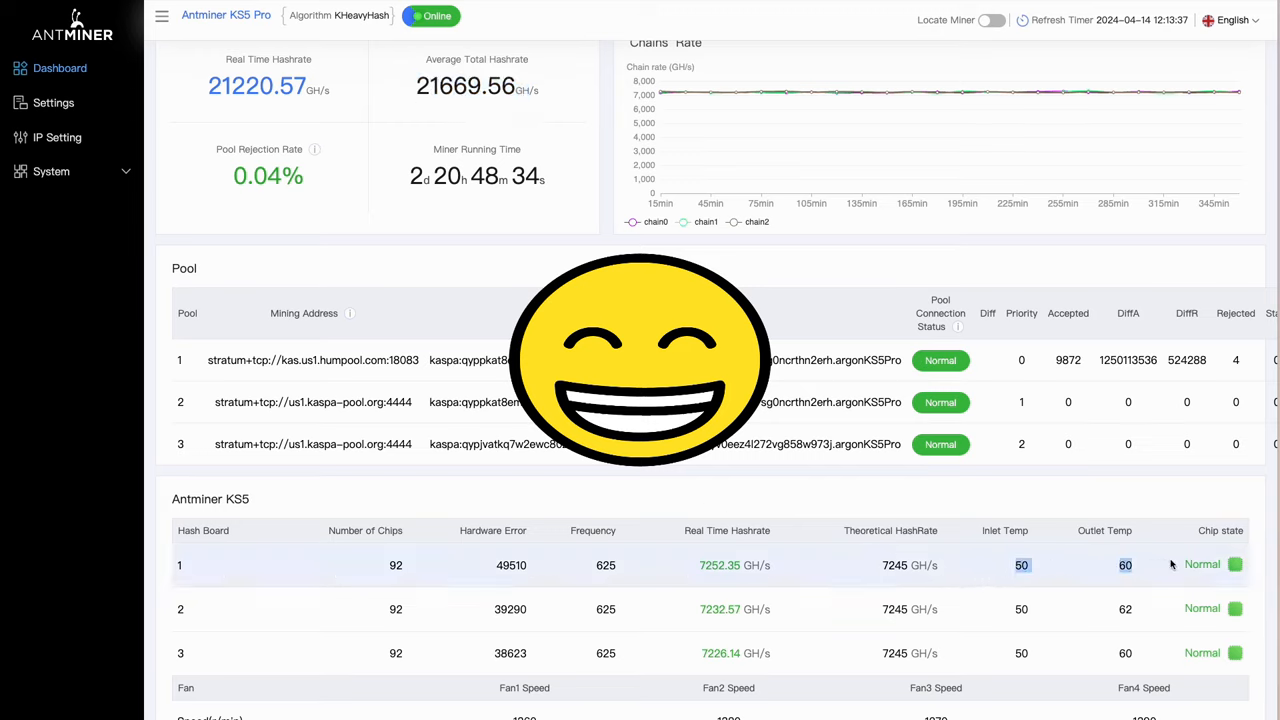
mouse_move(1024, 592)
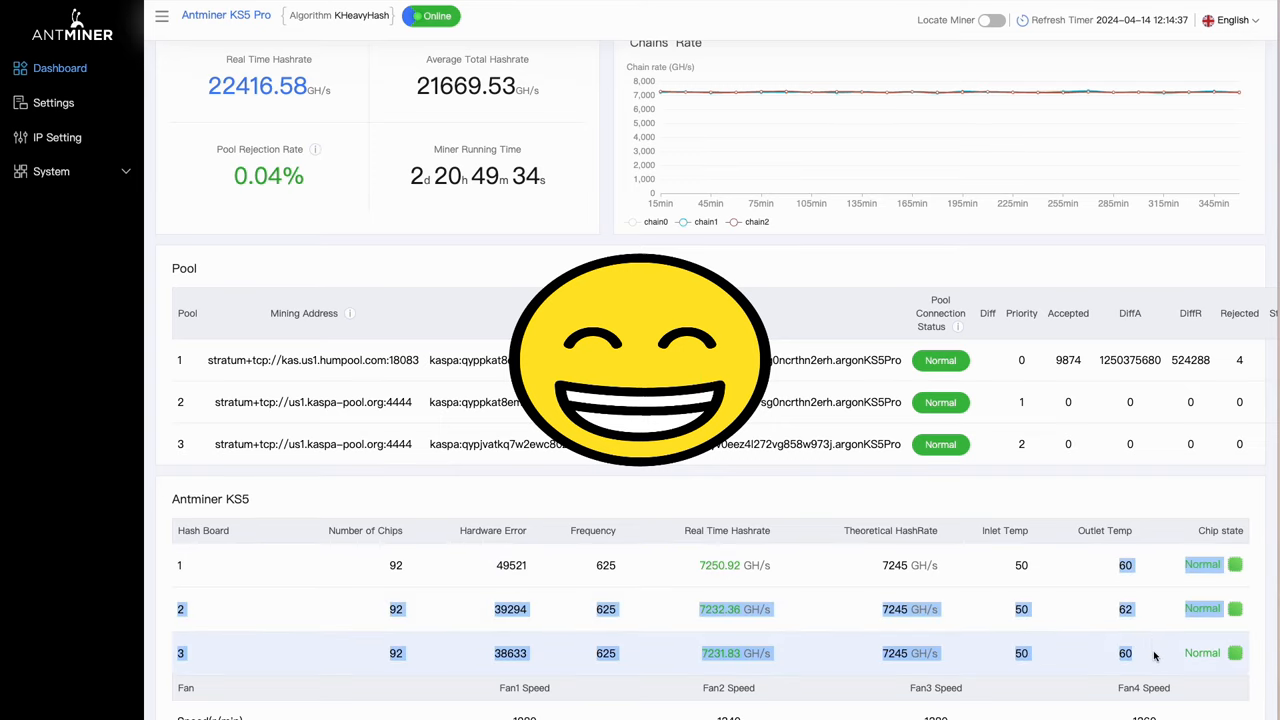
mouse_move(890, 504)
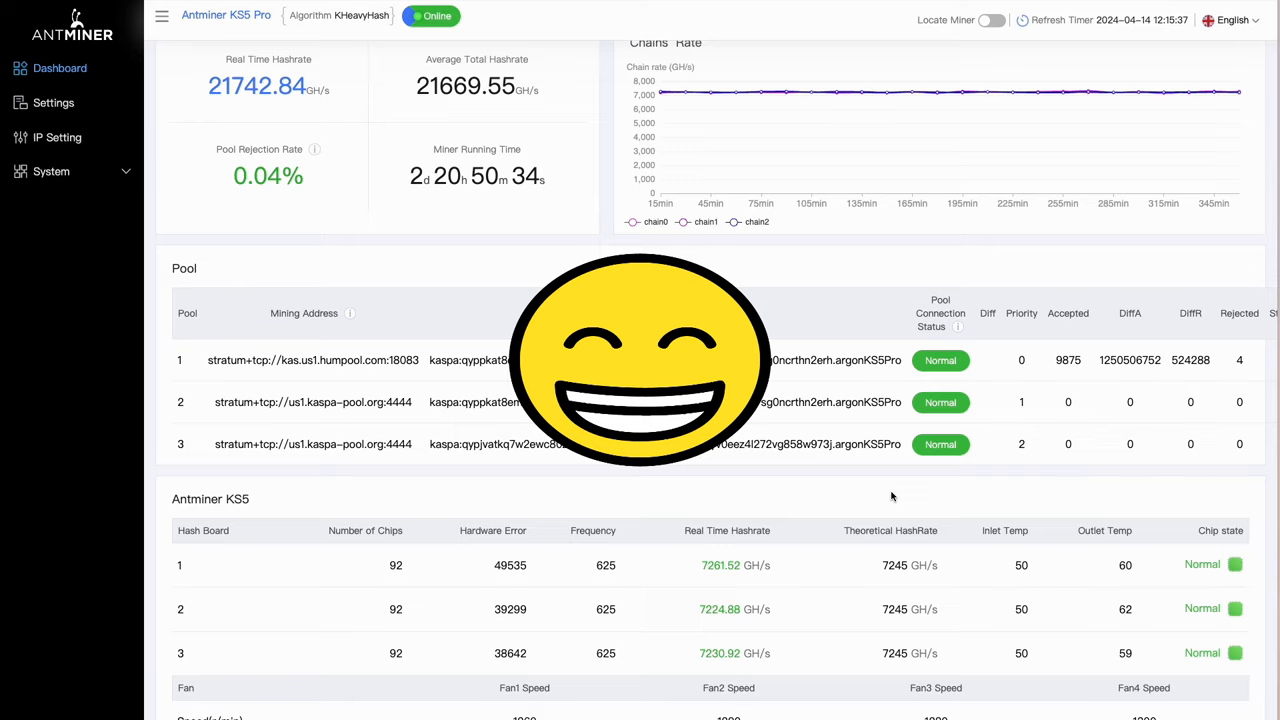
mouse_move(956, 514)
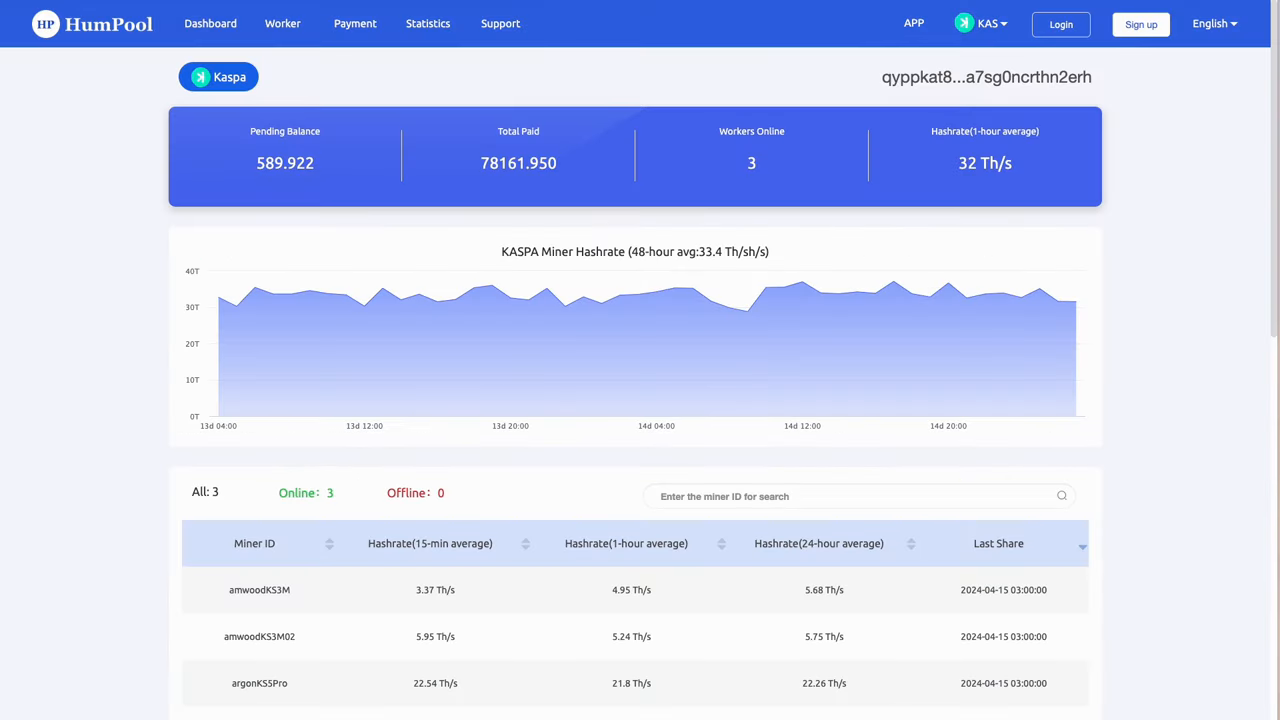
mouse_move(220, 300)
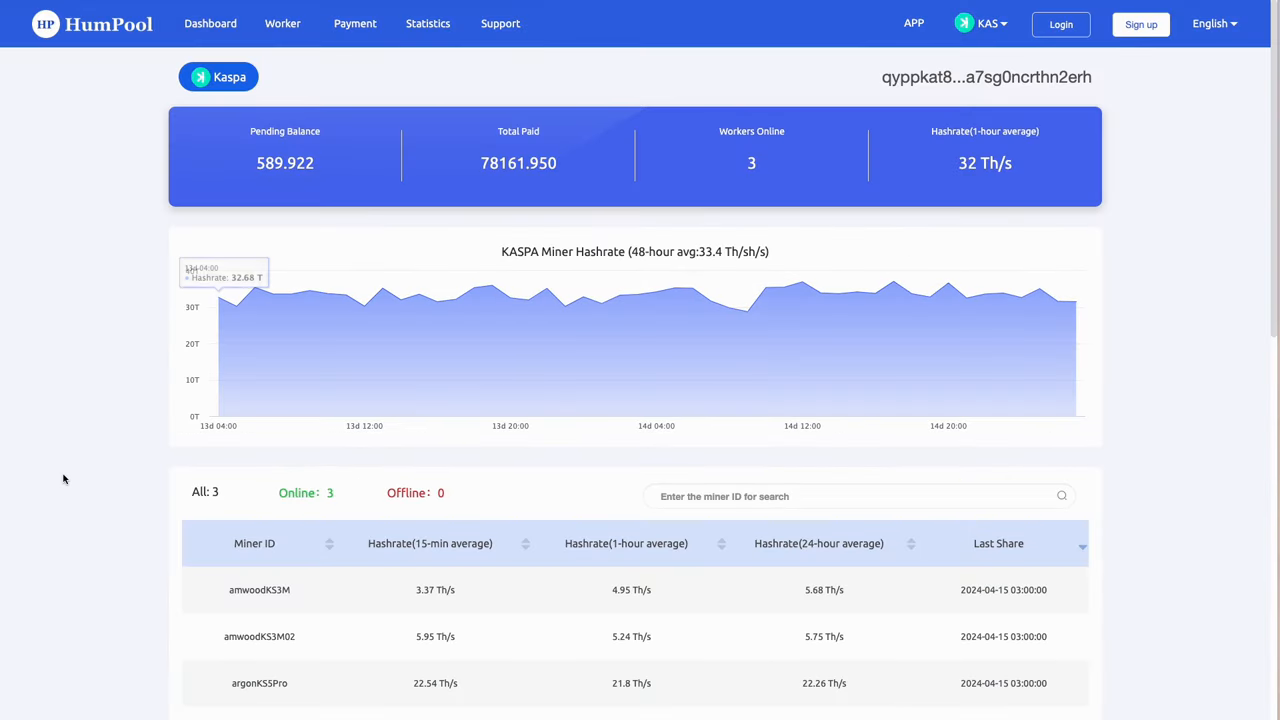